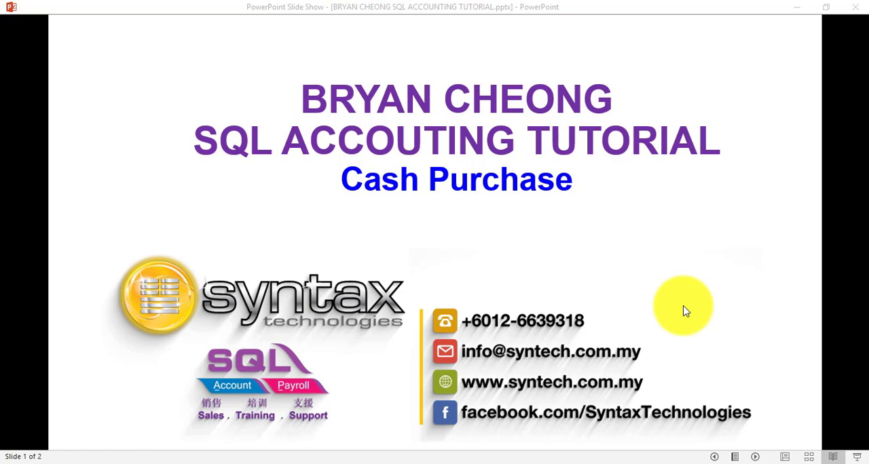
mouse_move(659, 311)
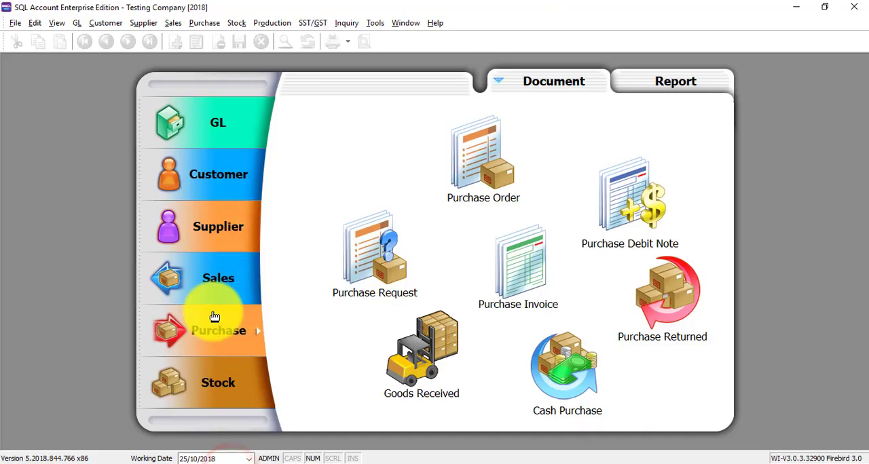
mouse_move(567, 365)
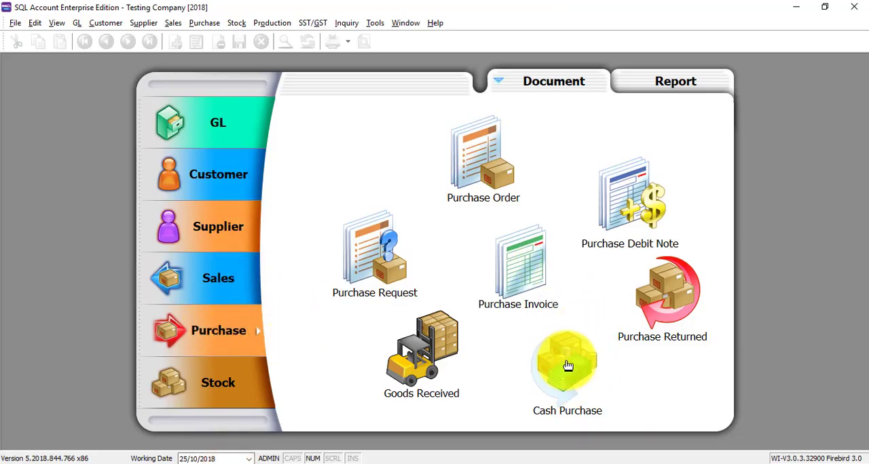
mouse_move(556, 377)
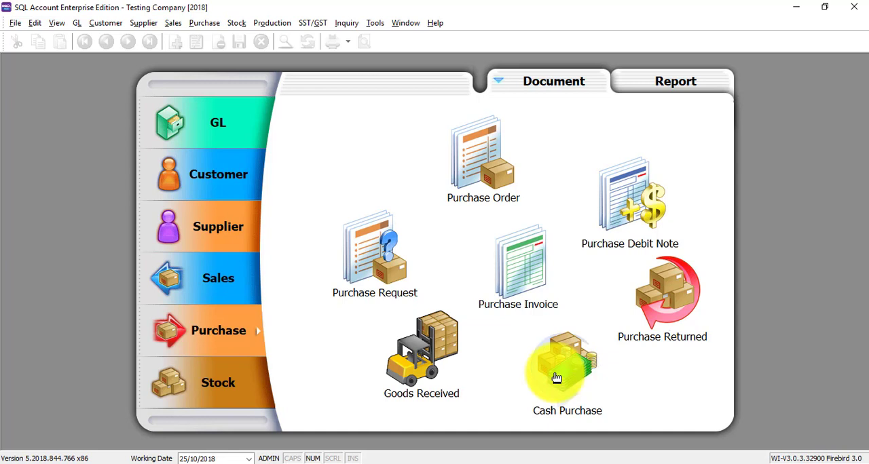
mouse_move(586, 364)
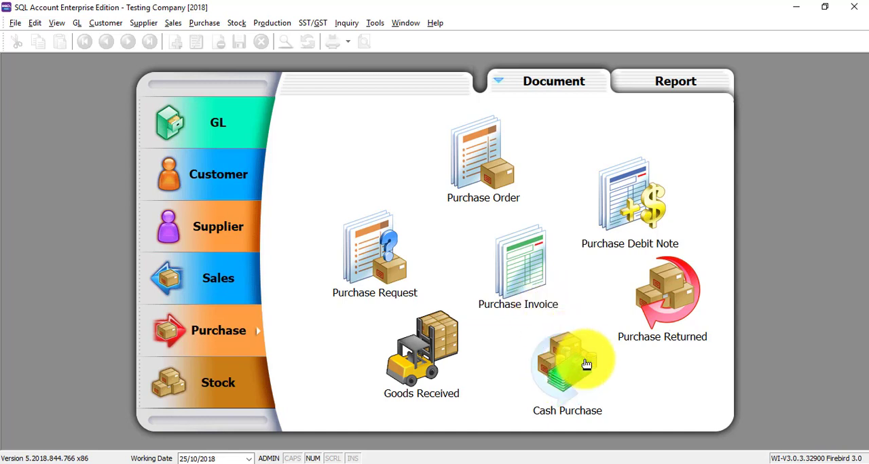
mouse_move(522, 258)
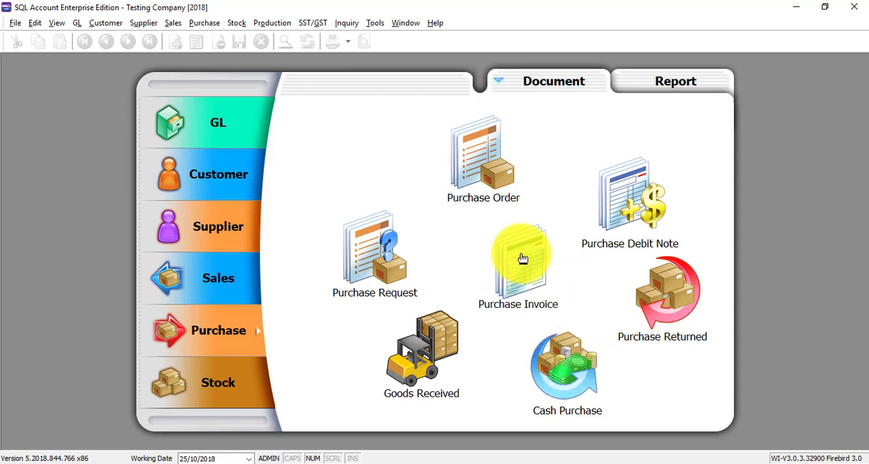
mouse_move(534, 277)
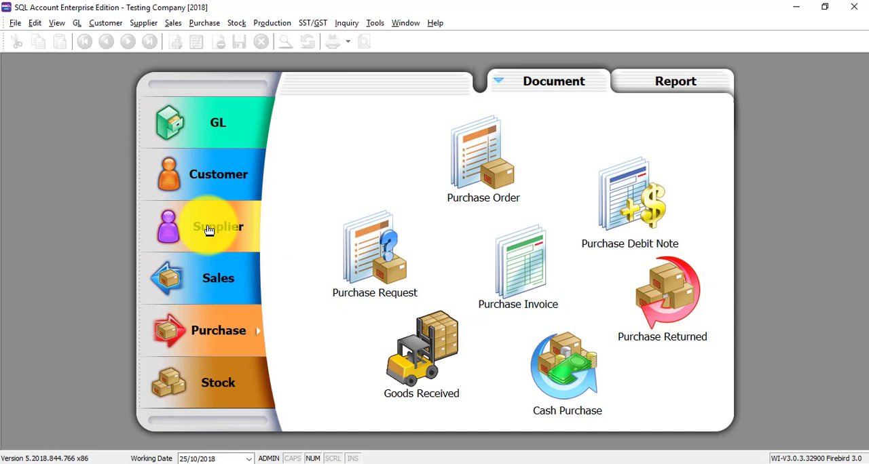
click(217, 227)
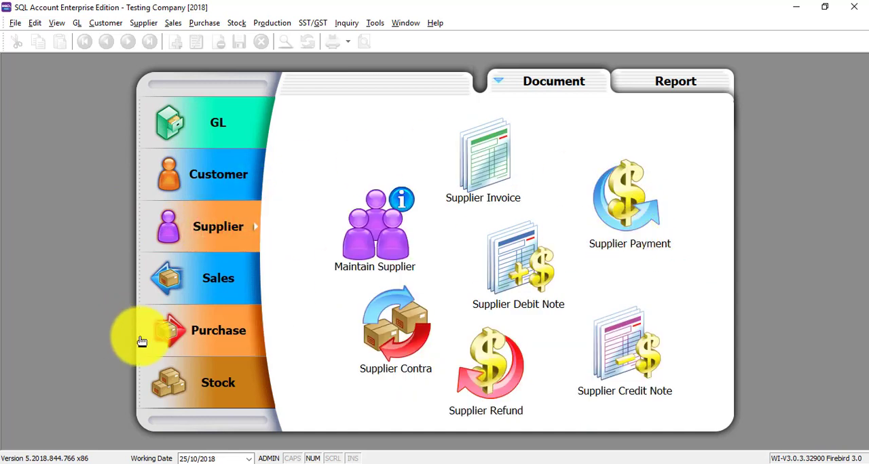
click(217, 331)
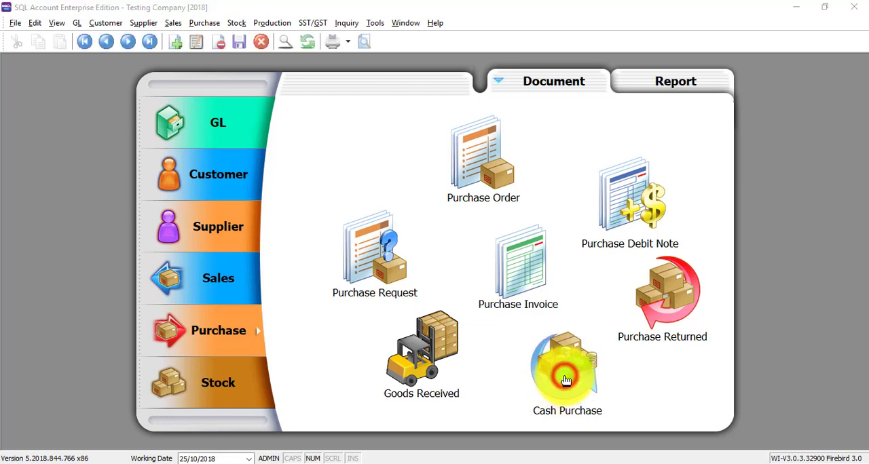
Show the Cash Purchase list and try filtering by purchase number in the filter row
click(567, 366)
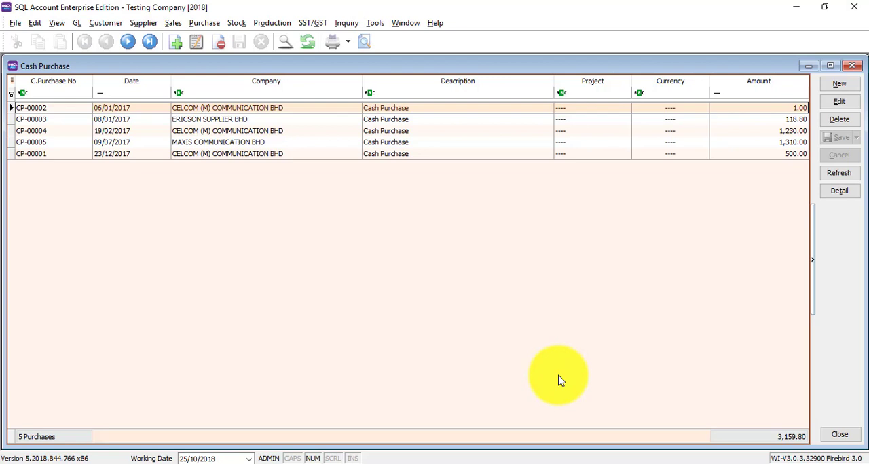
mouse_move(468, 350)
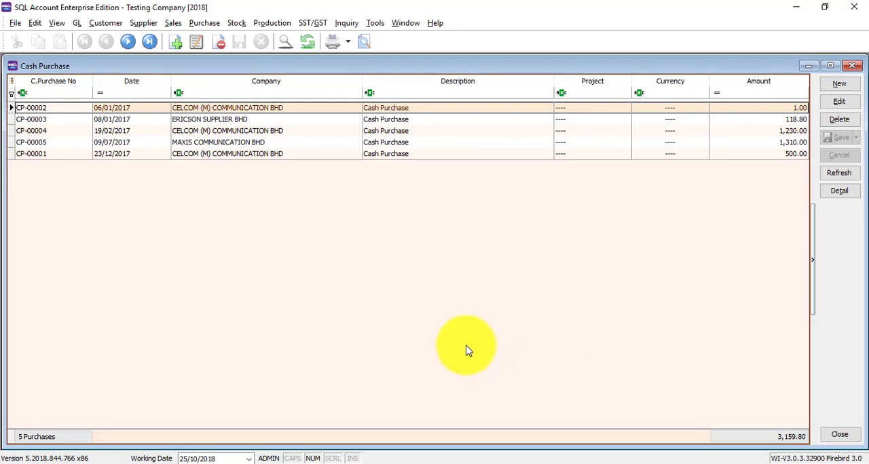
mouse_move(103, 252)
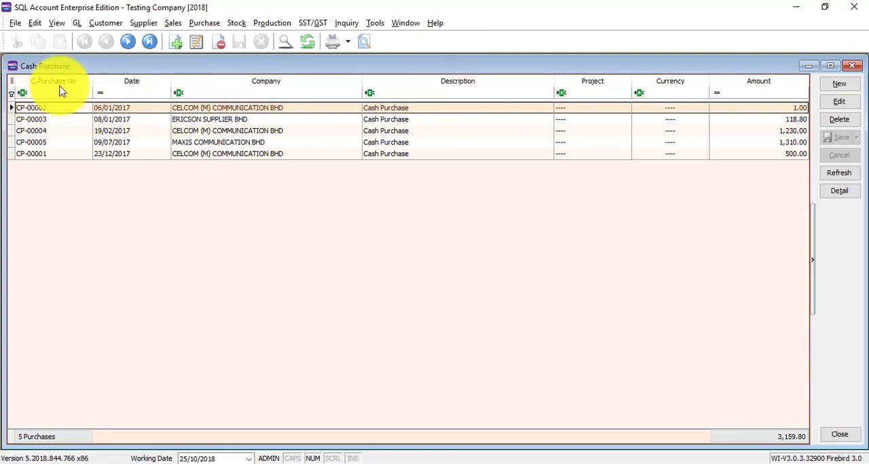
click(73, 92)
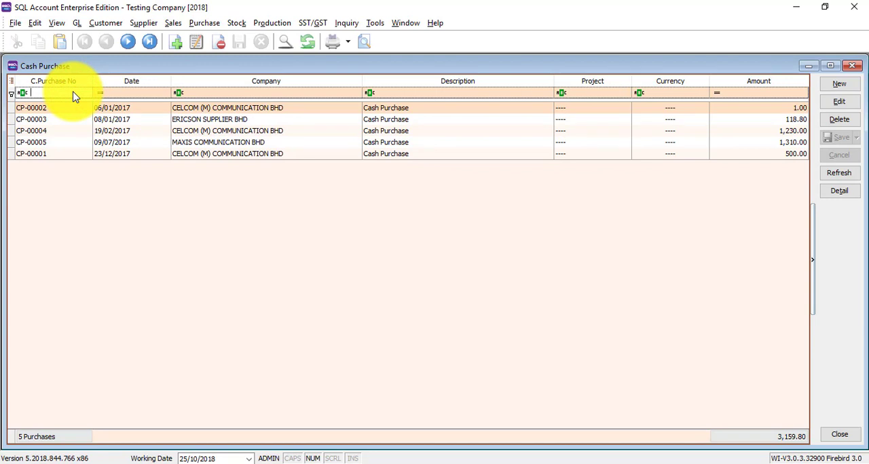
text(5)
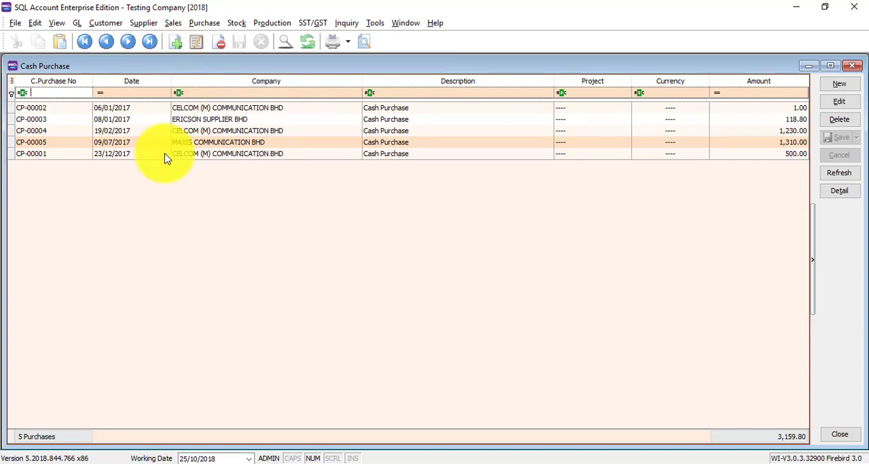
mouse_move(327, 127)
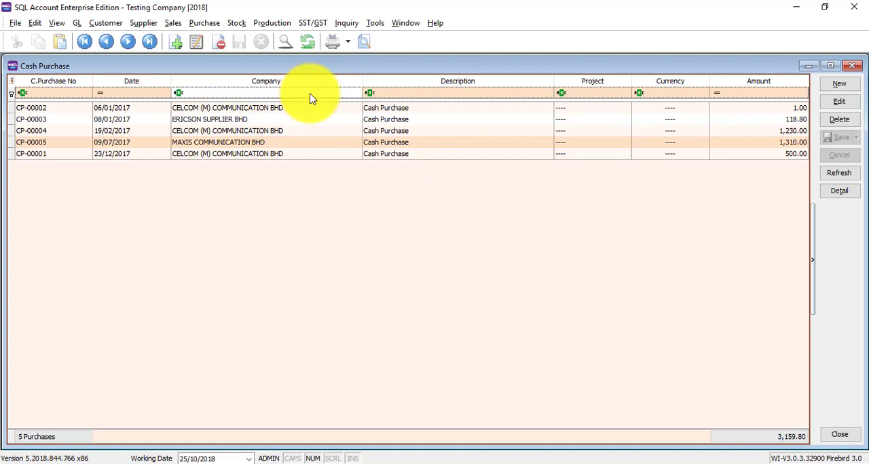
text(er)
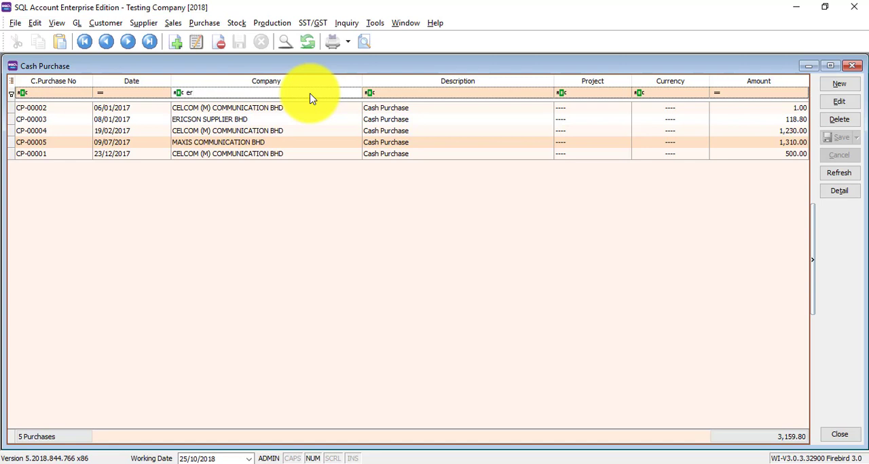
text(er)
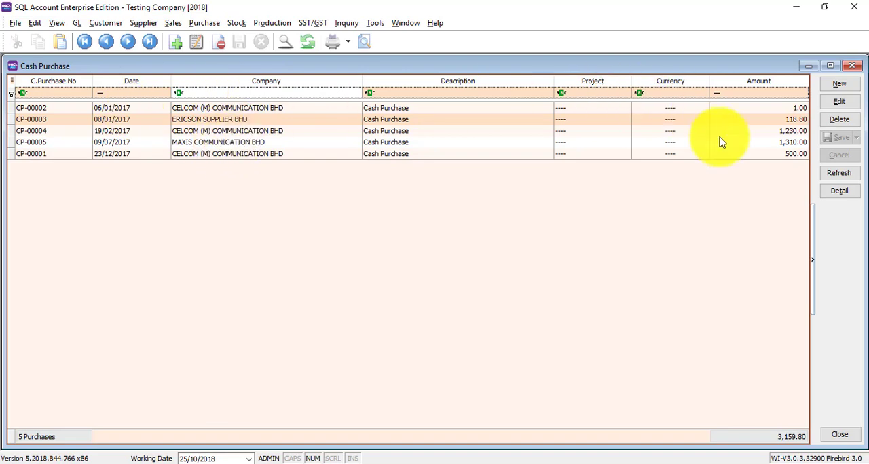
mouse_move(699, 103)
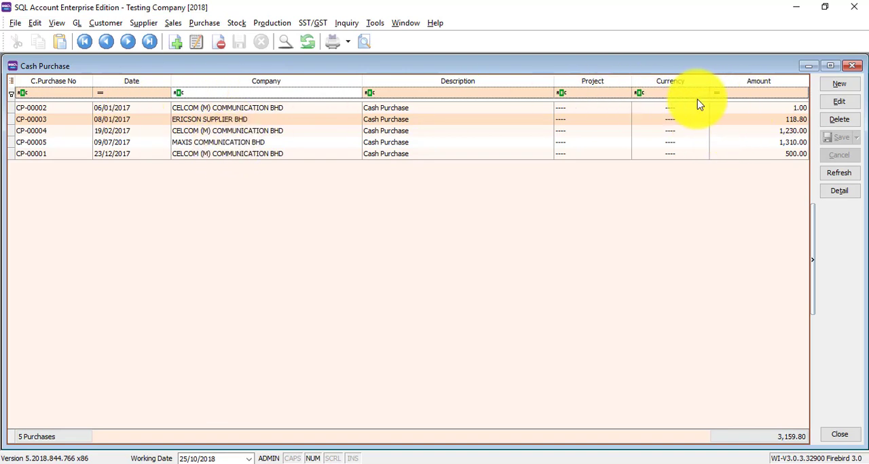
mouse_move(328, 106)
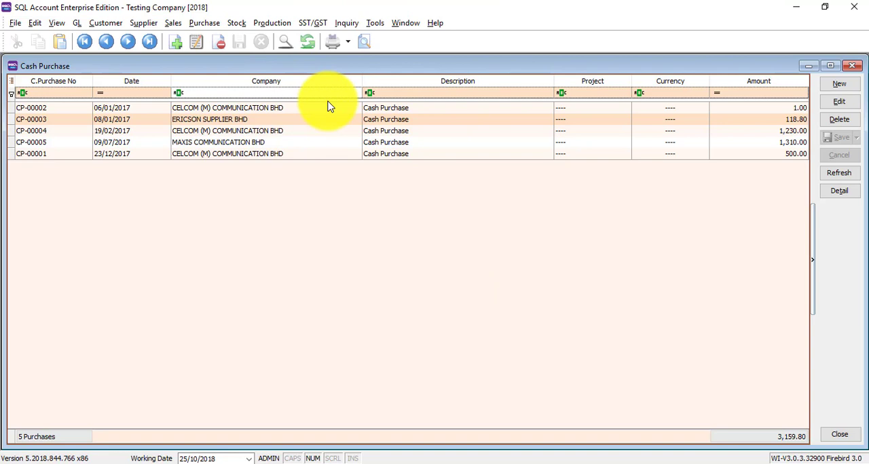
mouse_move(418, 82)
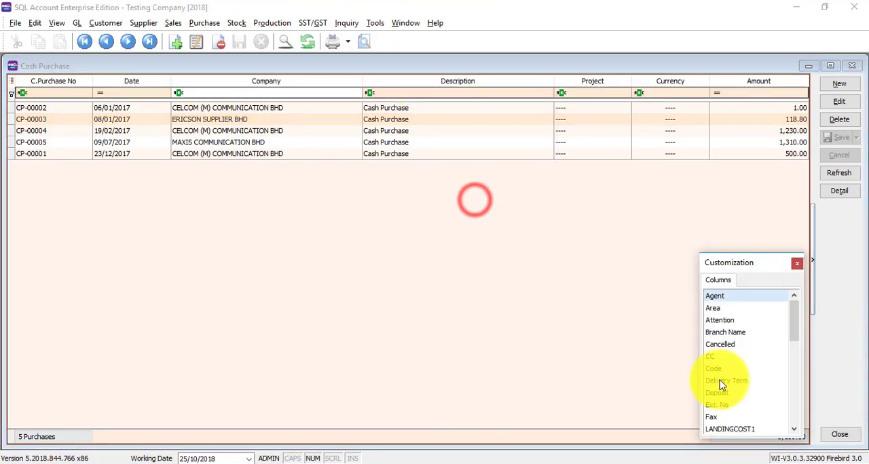
Close the column customization panel and use the header menu on the Description column
scroll(down, 3)
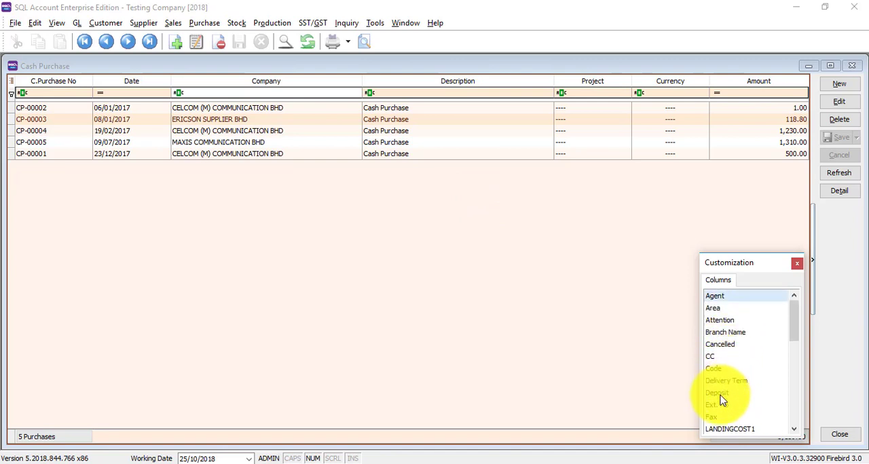
scroll(down, 3)
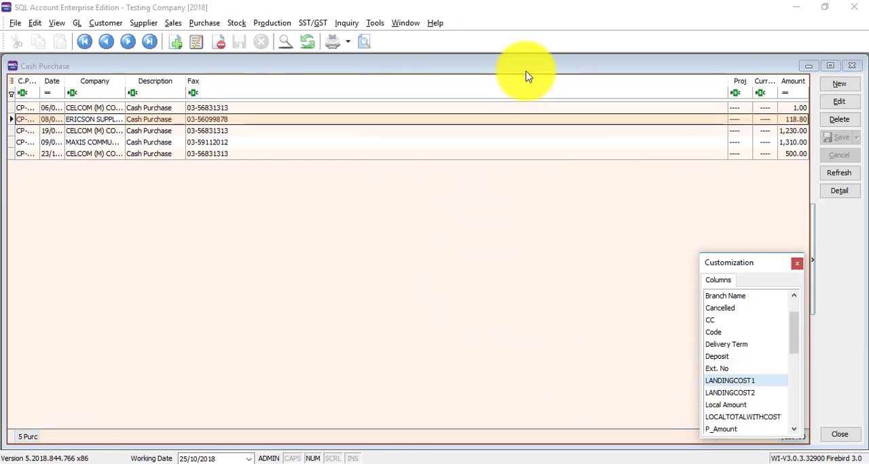
mouse_move(263, 115)
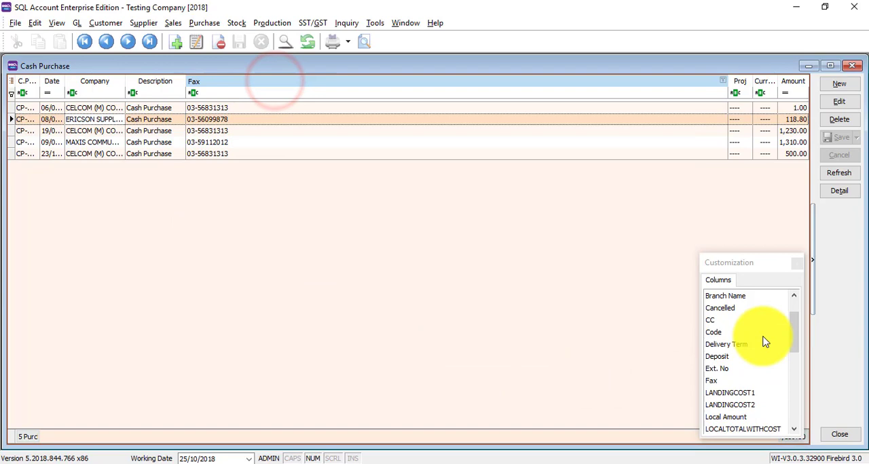
click(840, 435)
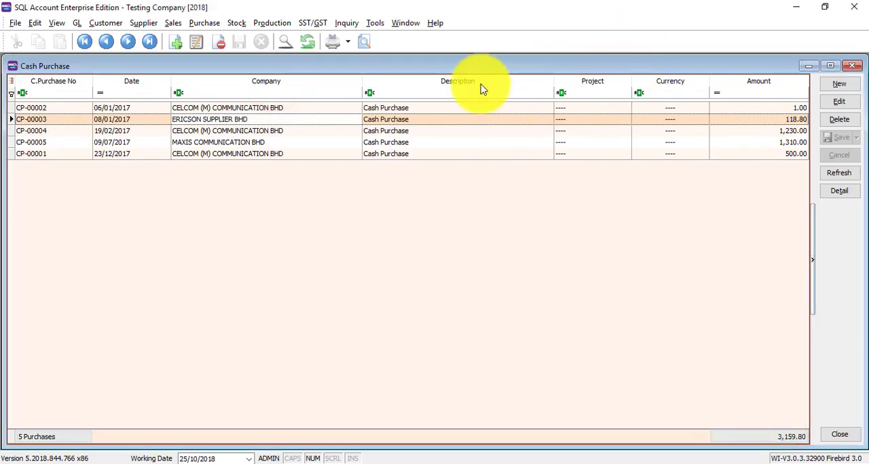
right_click(457, 81)
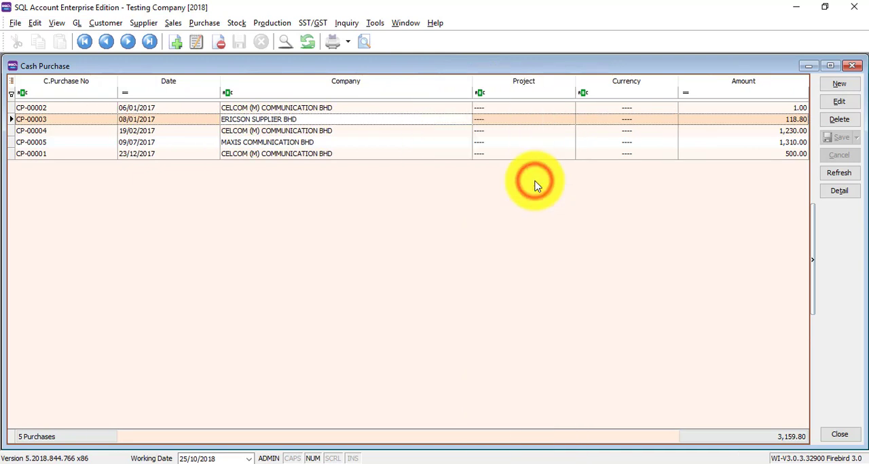
mouse_move(446, 119)
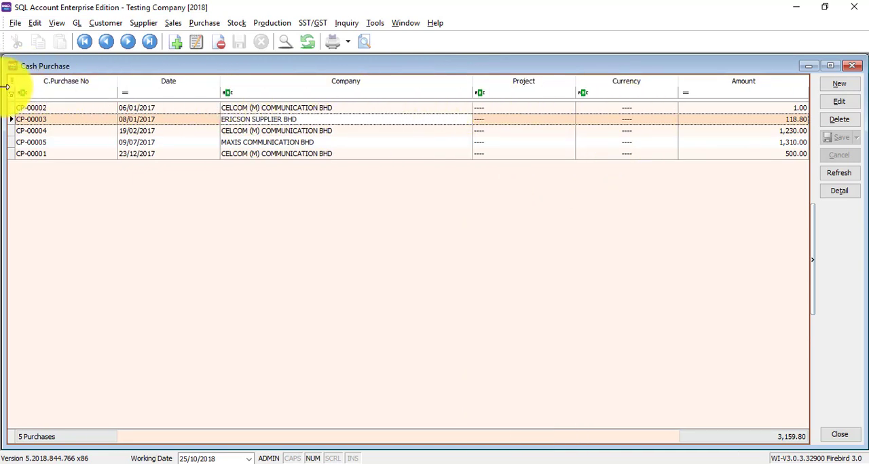
mouse_move(21, 87)
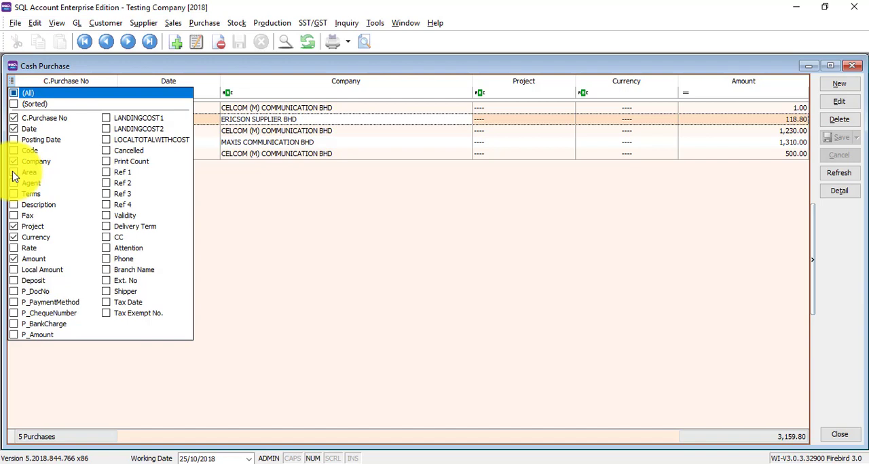
click(13, 173)
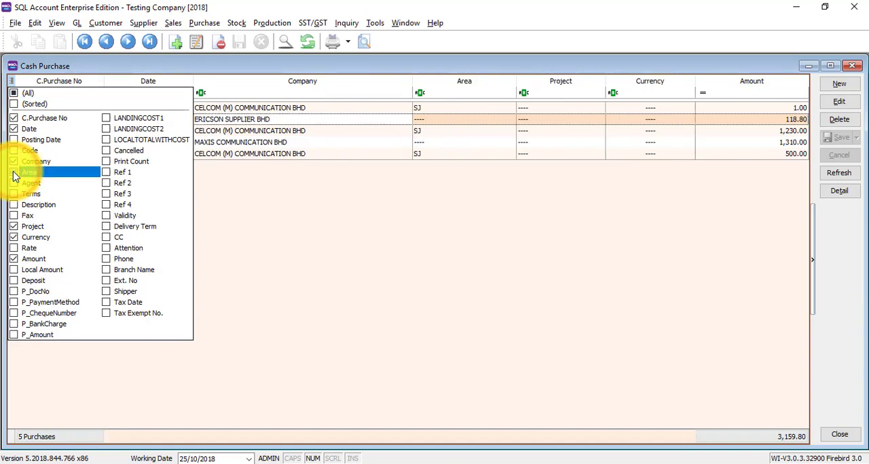
click(14, 172)
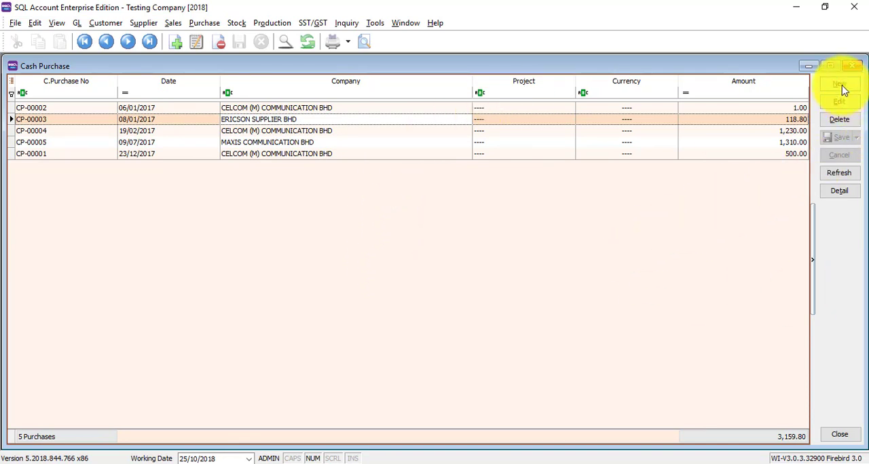
Start a new cash purchase for supplier 400-D0001 with 2 units of M-PRE-120 at 120
click(839, 85)
text(m)
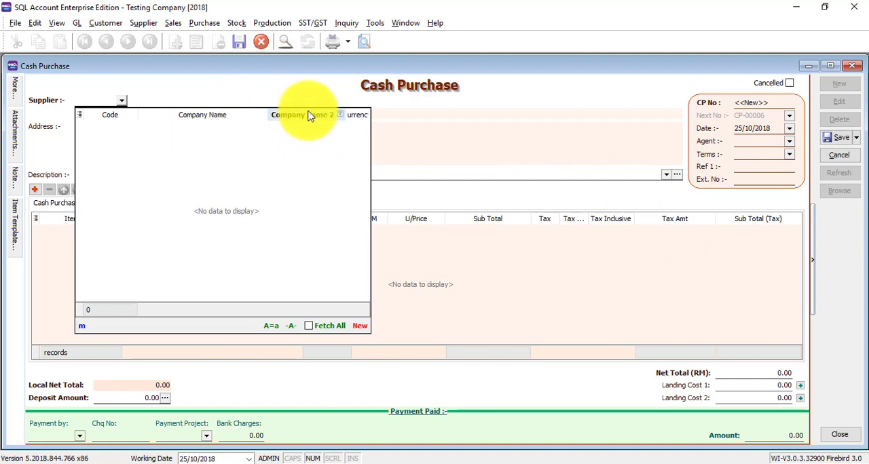
mouse_move(301, 121)
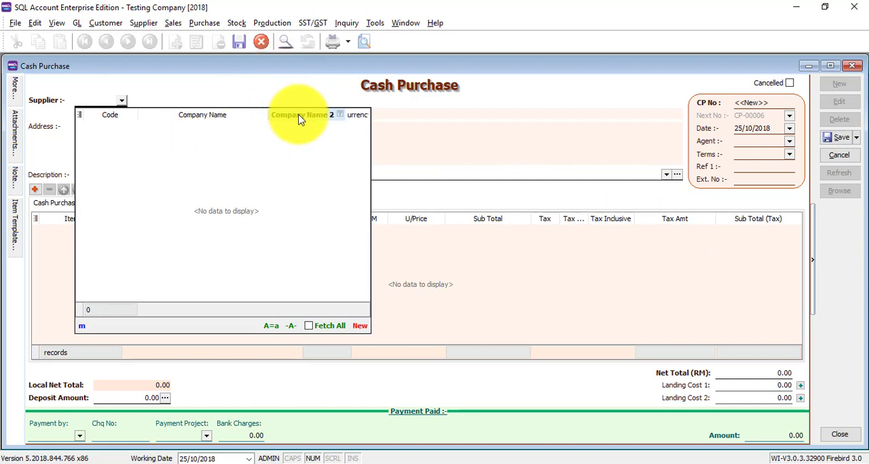
mouse_move(305, 126)
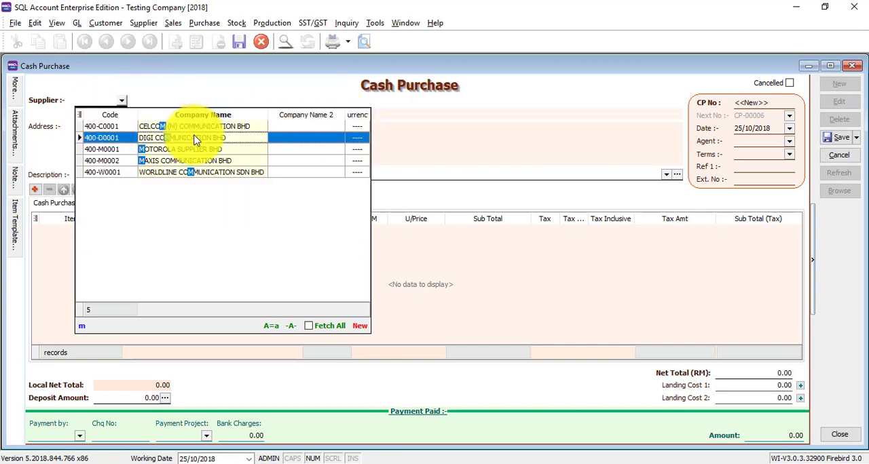
double_click(184, 160)
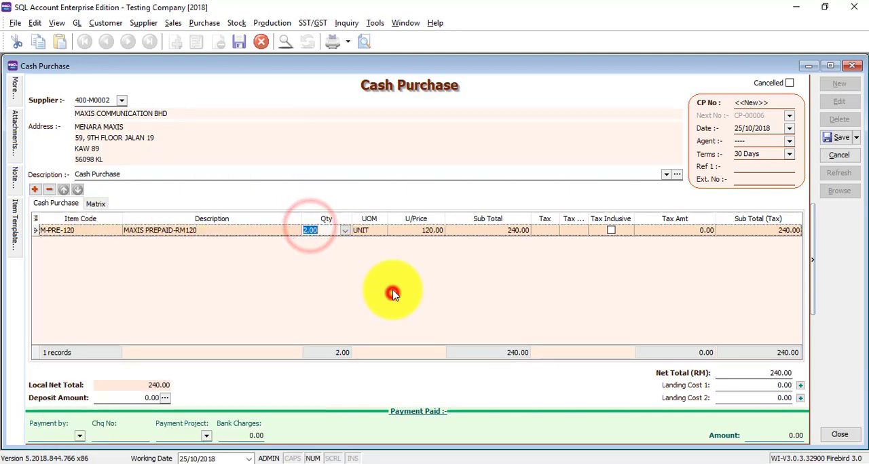
mouse_move(394, 263)
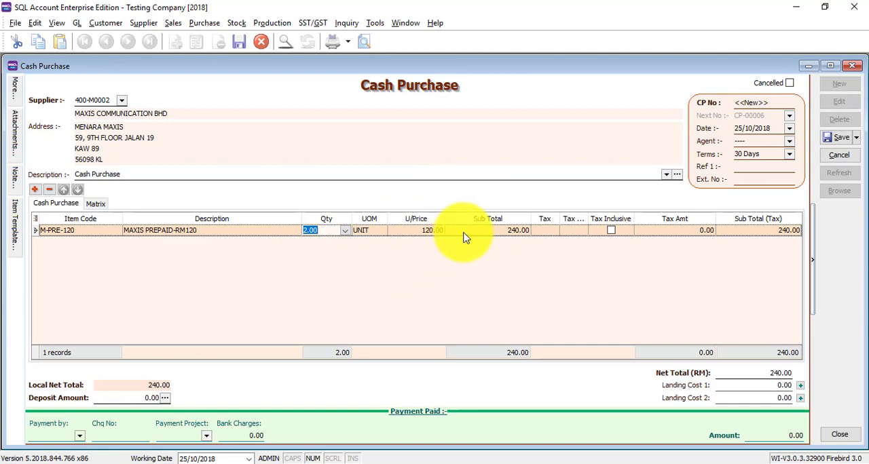
click(415, 229)
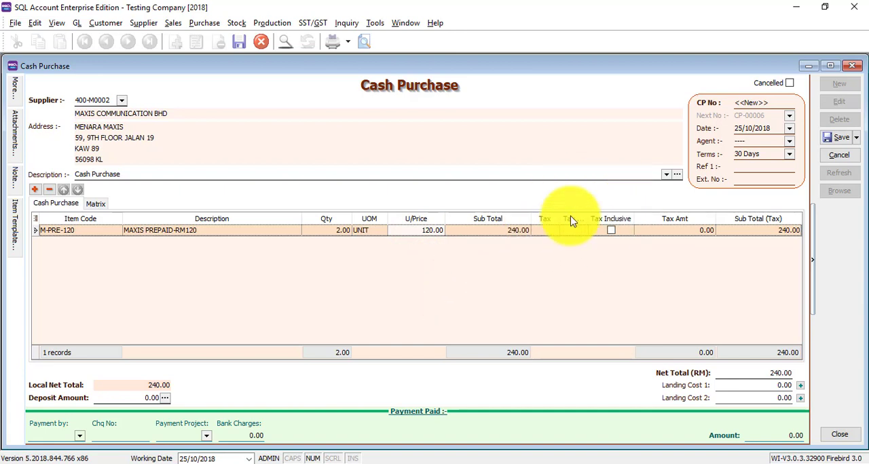
Remove the extra Tax column from the item grid
right_click(567, 218)
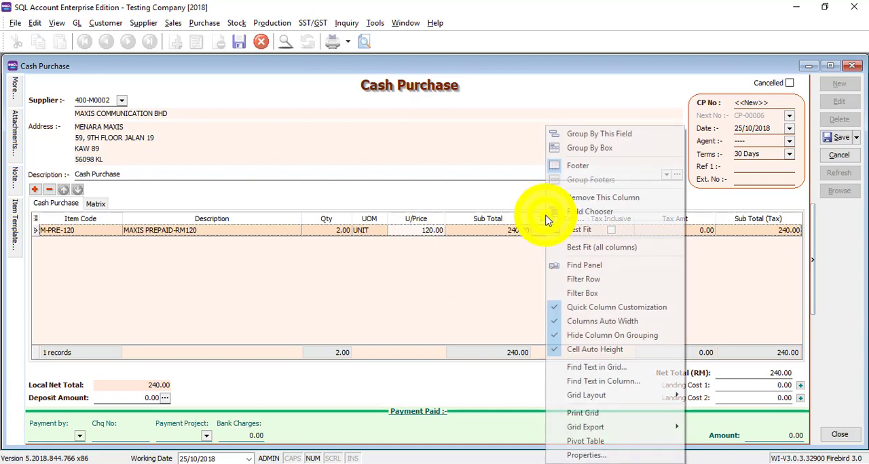
click(679, 135)
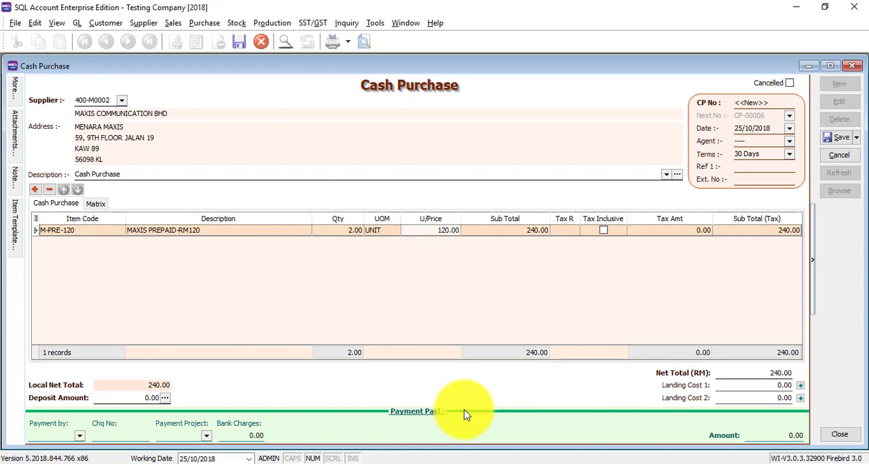
mouse_move(312, 437)
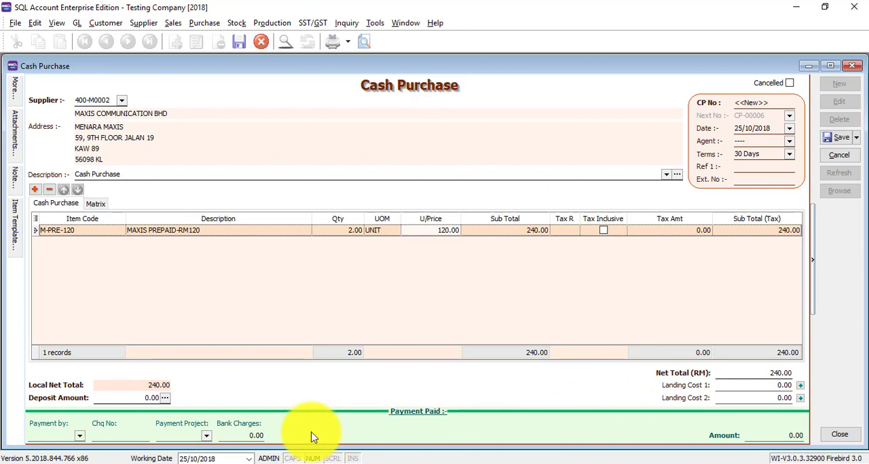
mouse_move(410, 320)
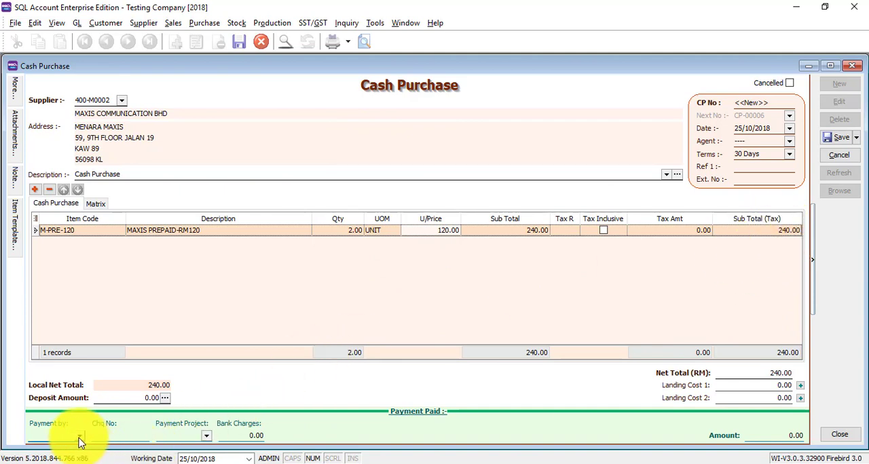
Pay 240 from MAYBANK account 310-001 with the cheque number entered
click(79, 442)
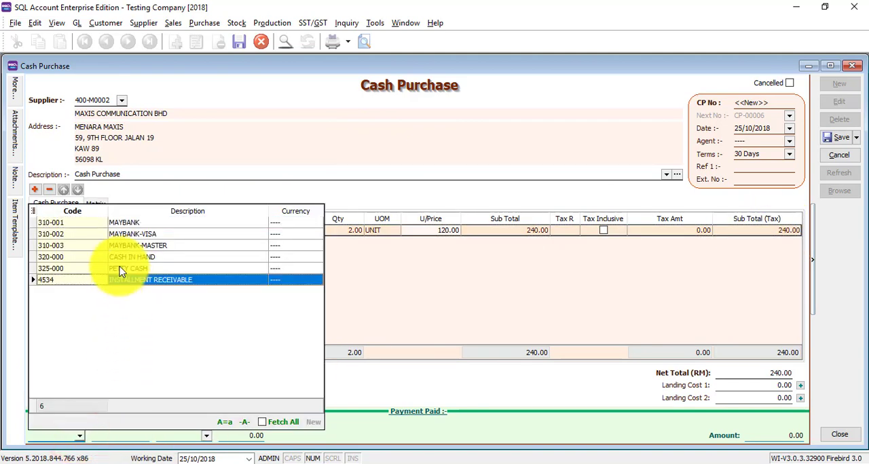
click(129, 256)
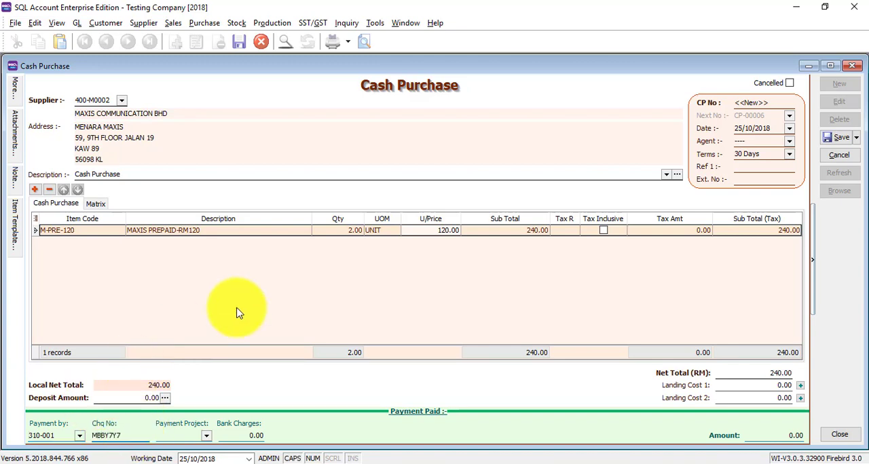
mouse_move(206, 437)
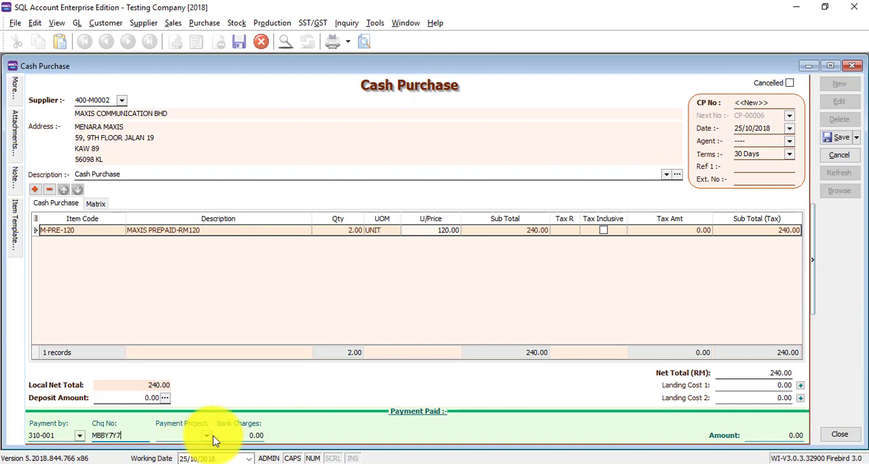
mouse_move(555, 431)
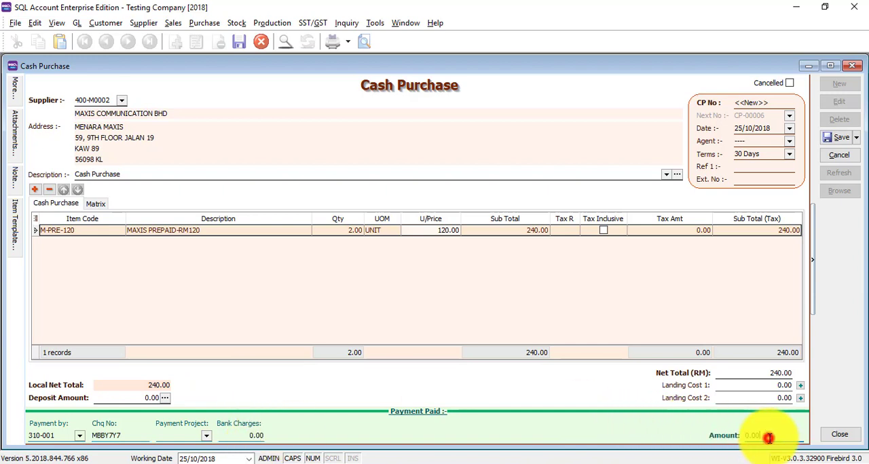
text(240)
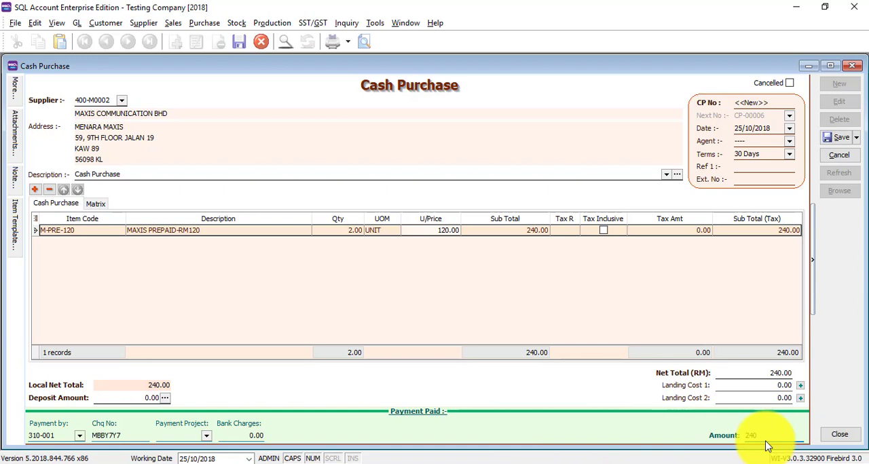
mouse_move(171, 445)
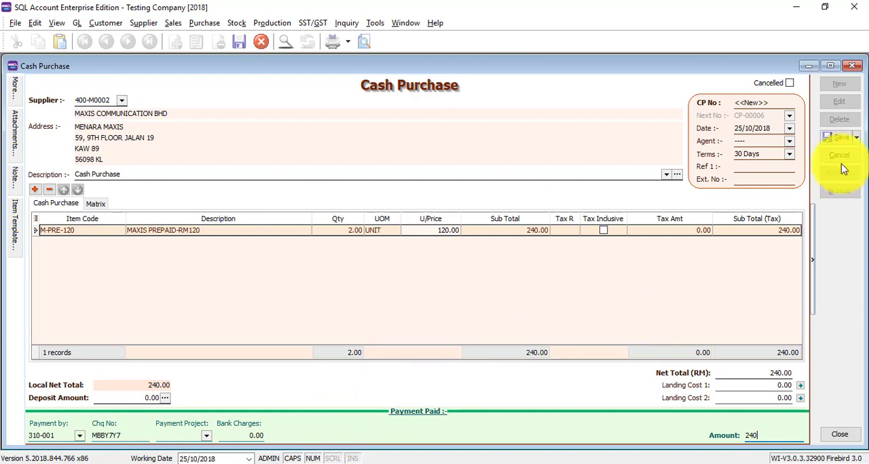
Save cash purchase CP-00006 and attempt to delete it
click(839, 137)
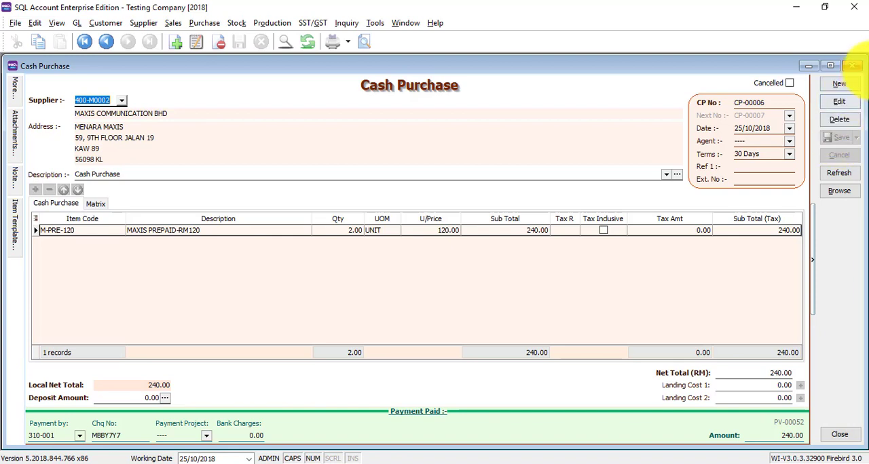
click(839, 120)
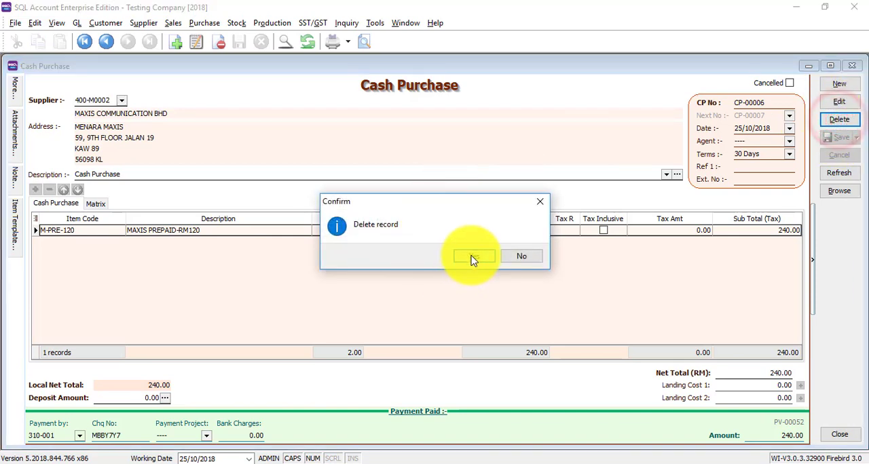
click(472, 255)
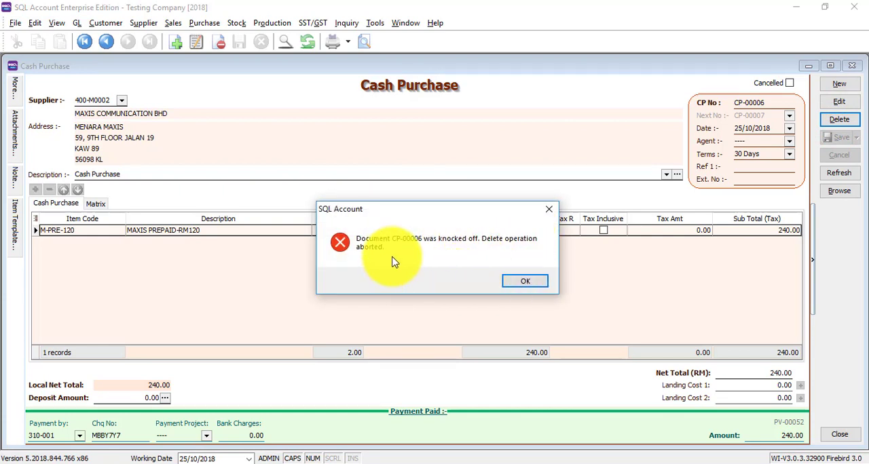
mouse_move(631, 361)
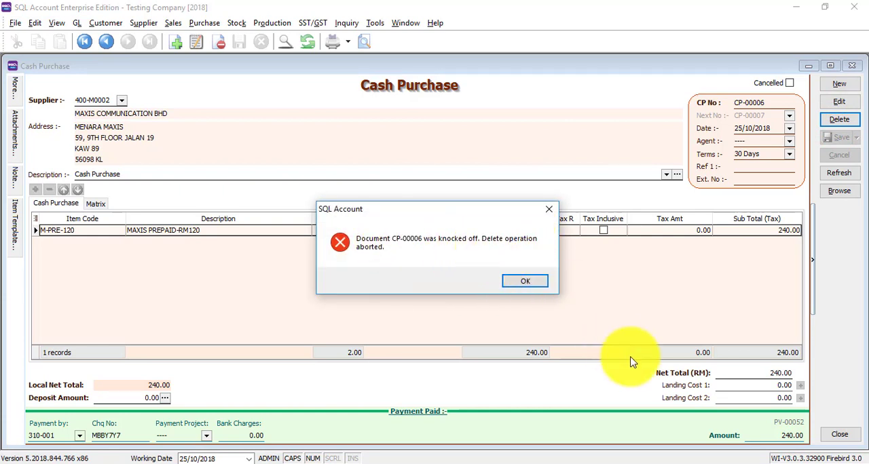
mouse_move(337, 456)
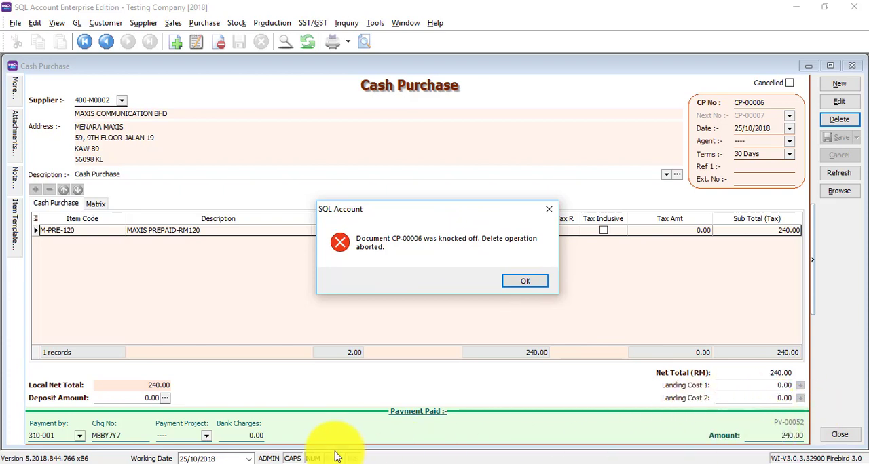
Dismiss the knocked-off error and reopen CP-00006 for editing to clear its payment
click(524, 281)
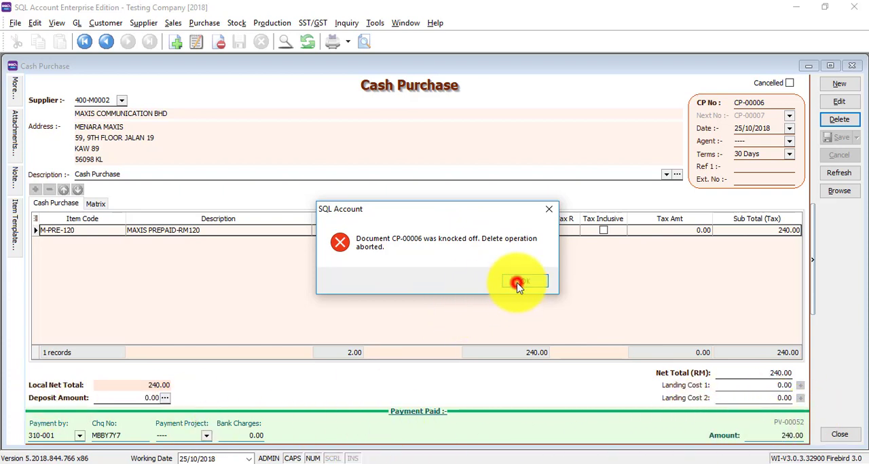
click(521, 281)
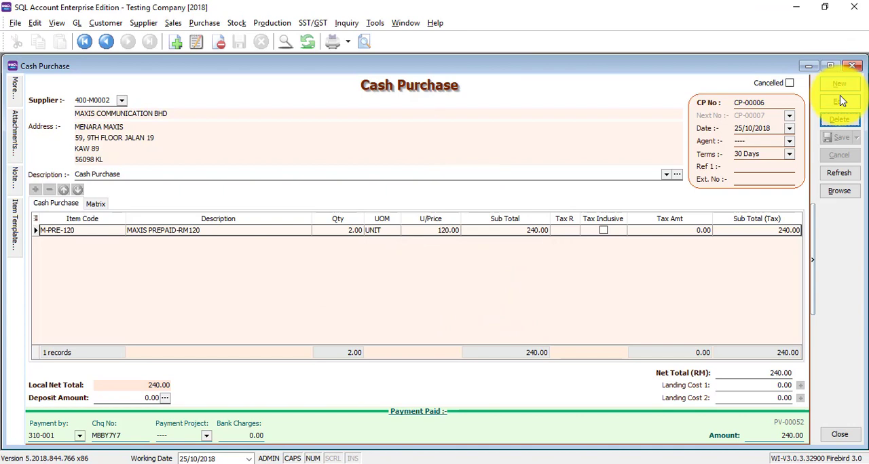
click(839, 102)
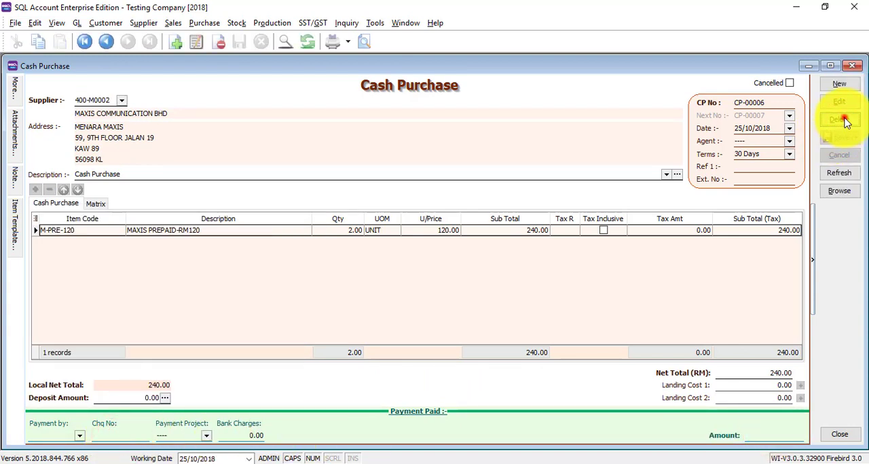
Delete cash purchase CP-00006, leaving CP-00001 displayed
click(839, 119)
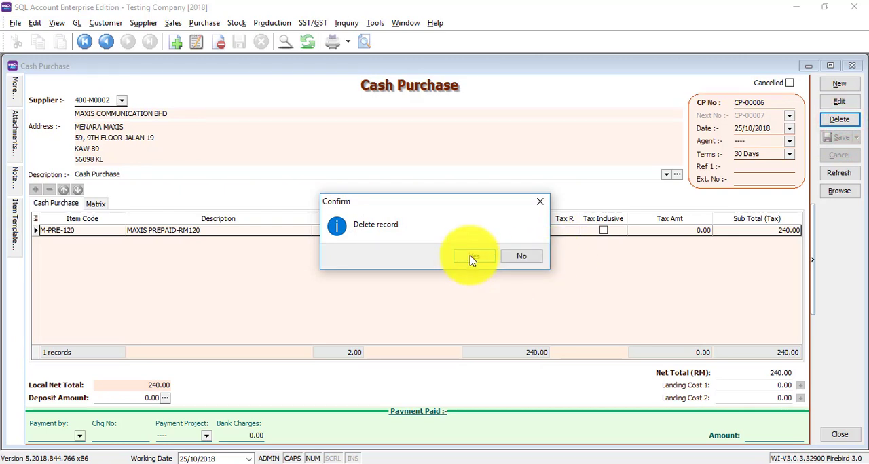
click(472, 255)
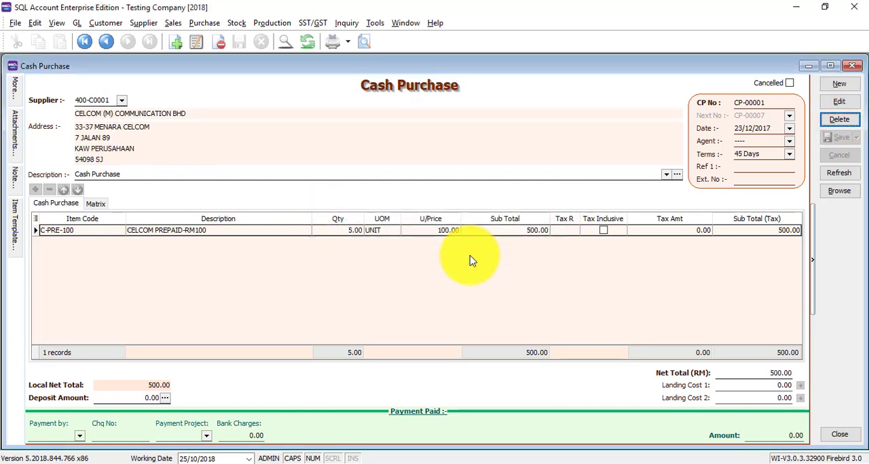
mouse_move(482, 260)
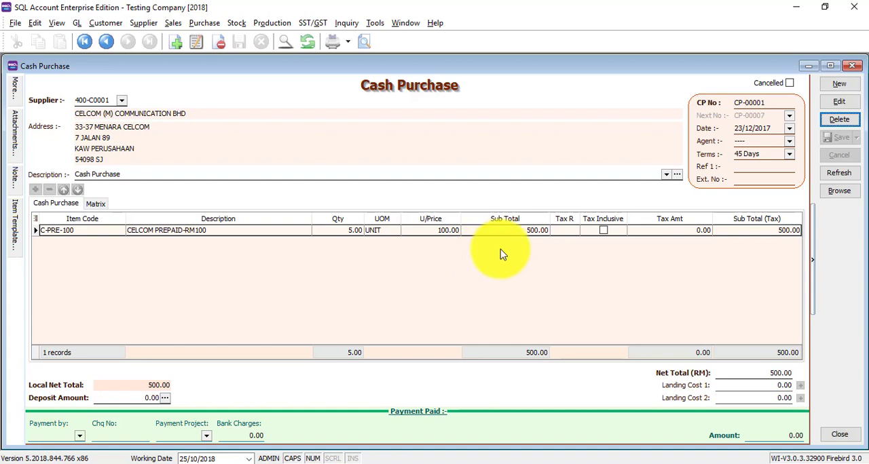
mouse_move(551, 95)
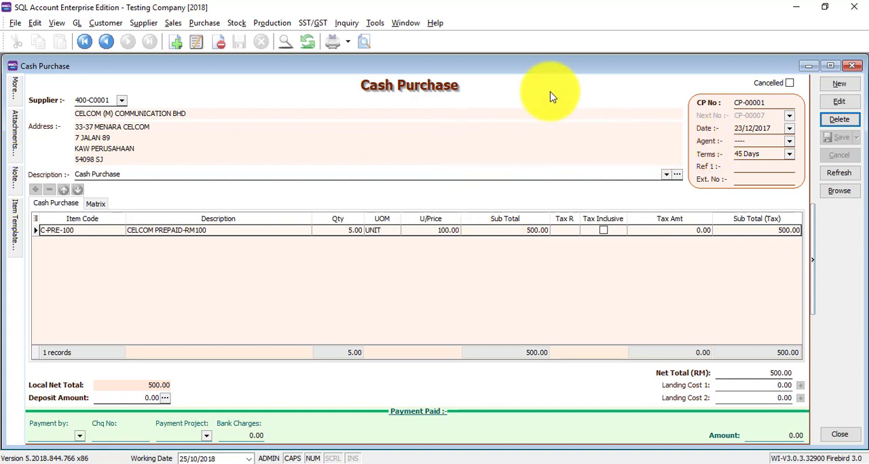
right_click(541, 98)
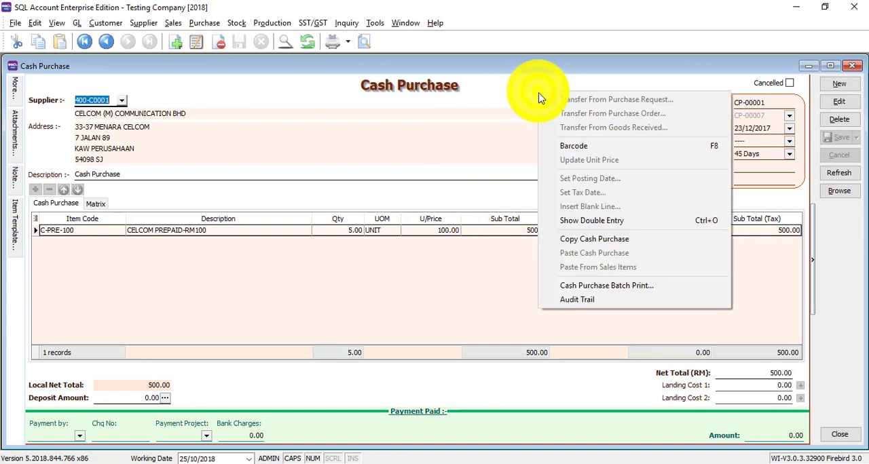
mouse_move(600, 220)
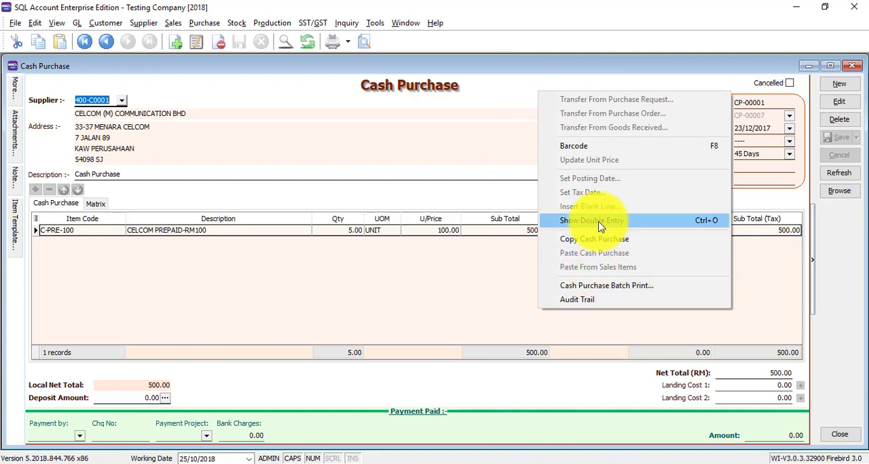
click(592, 220)
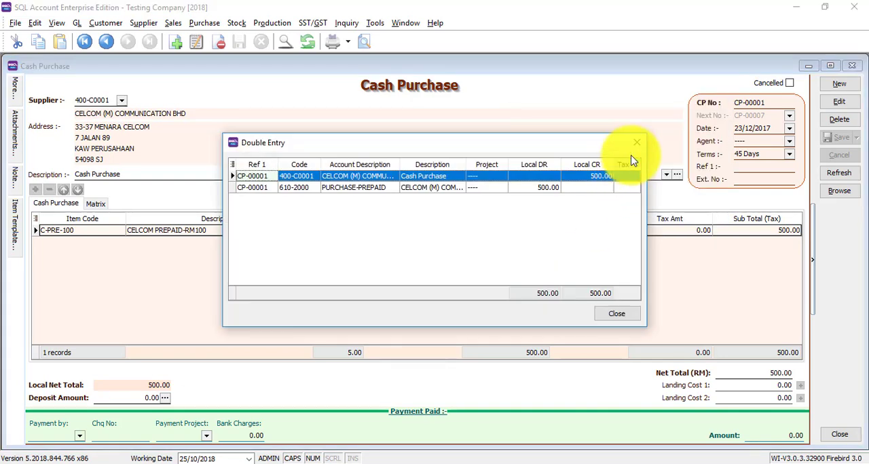
click(635, 143)
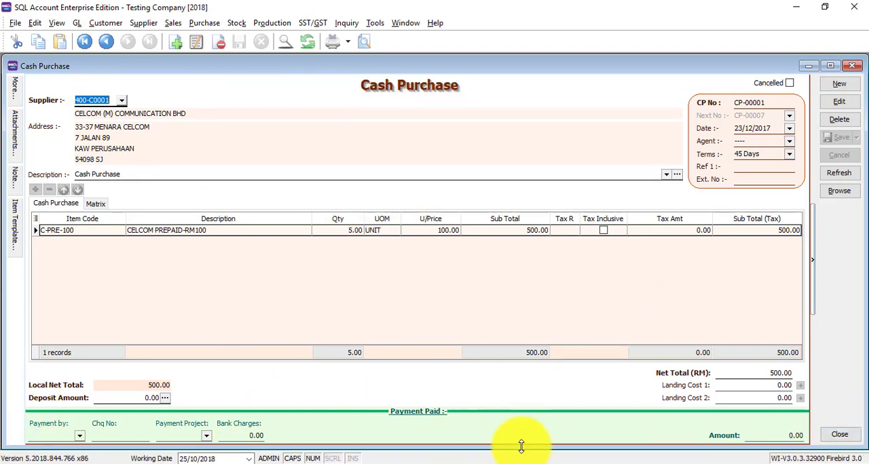
mouse_move(581, 111)
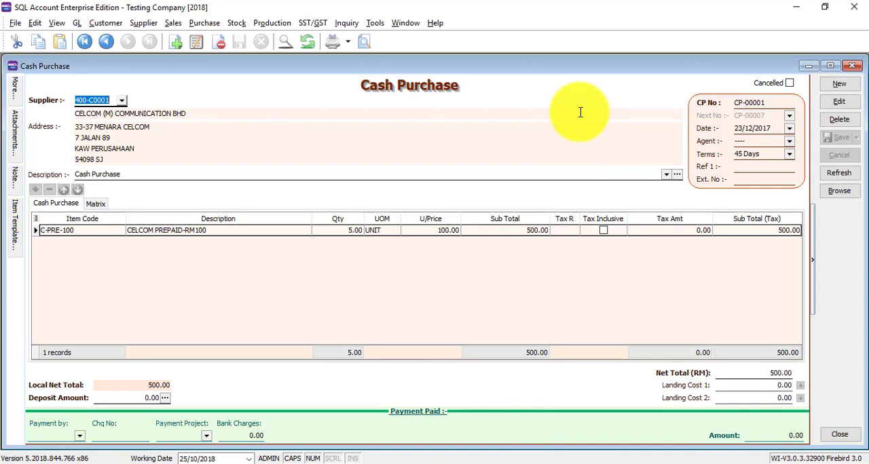
mouse_move(592, 109)
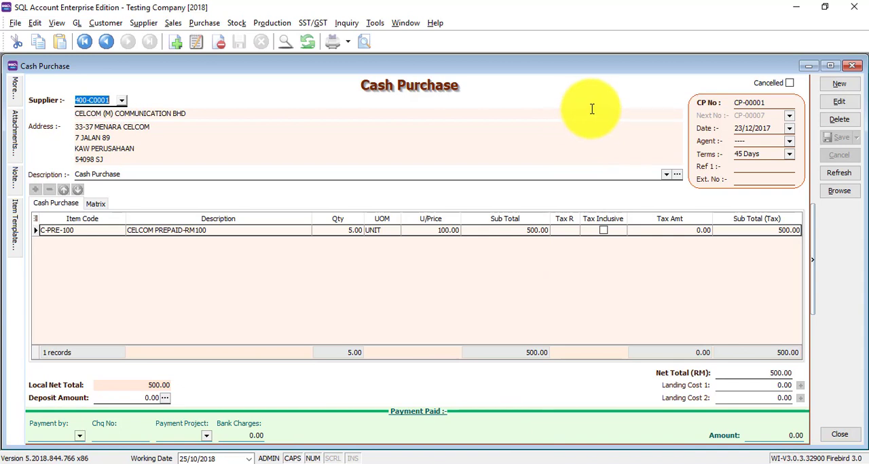